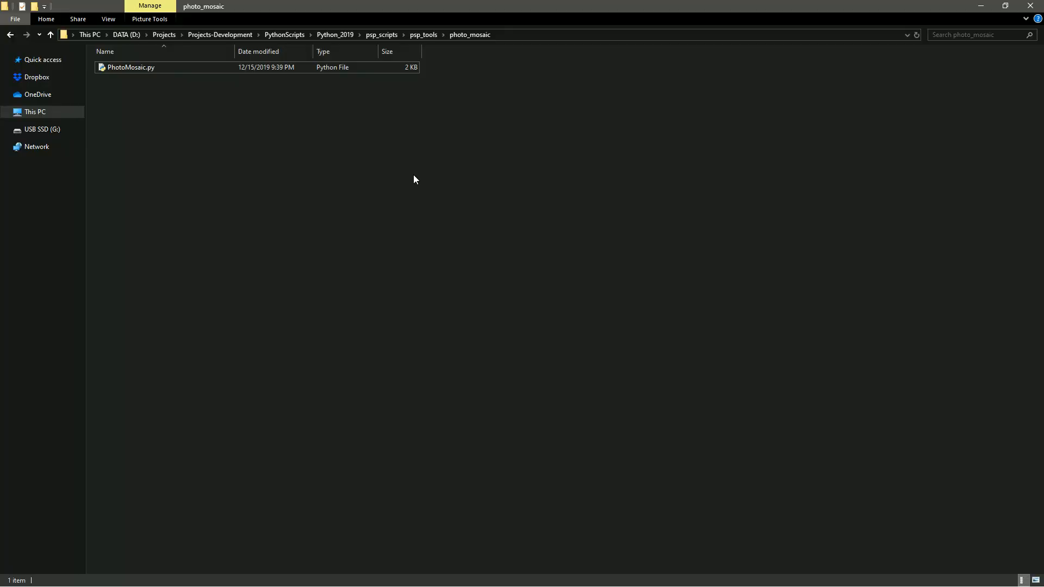
Create a new folder named 'Input' inside photo_mosaic and open it
right_click(413, 179)
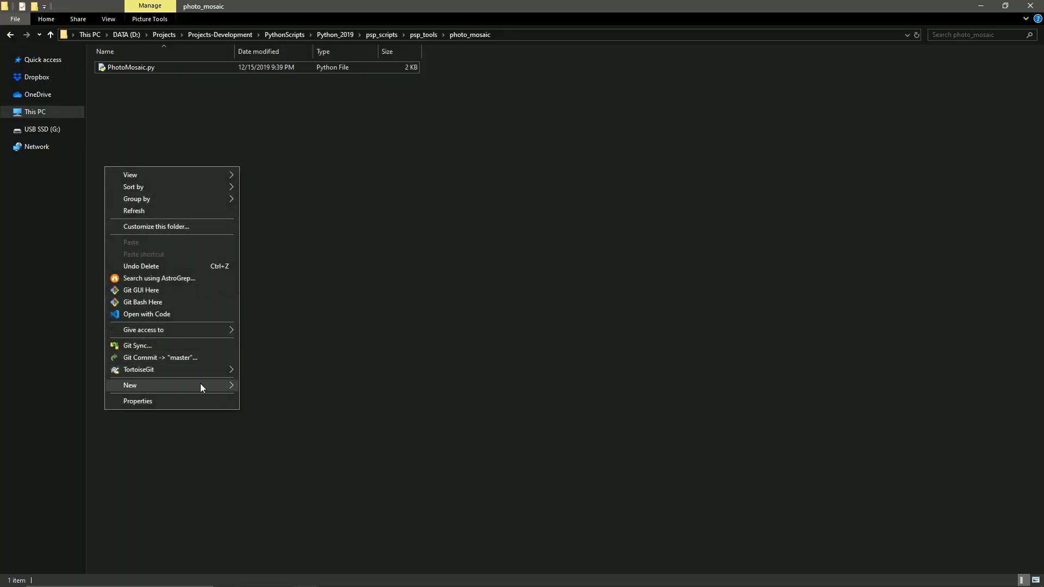
left_click(130, 385)
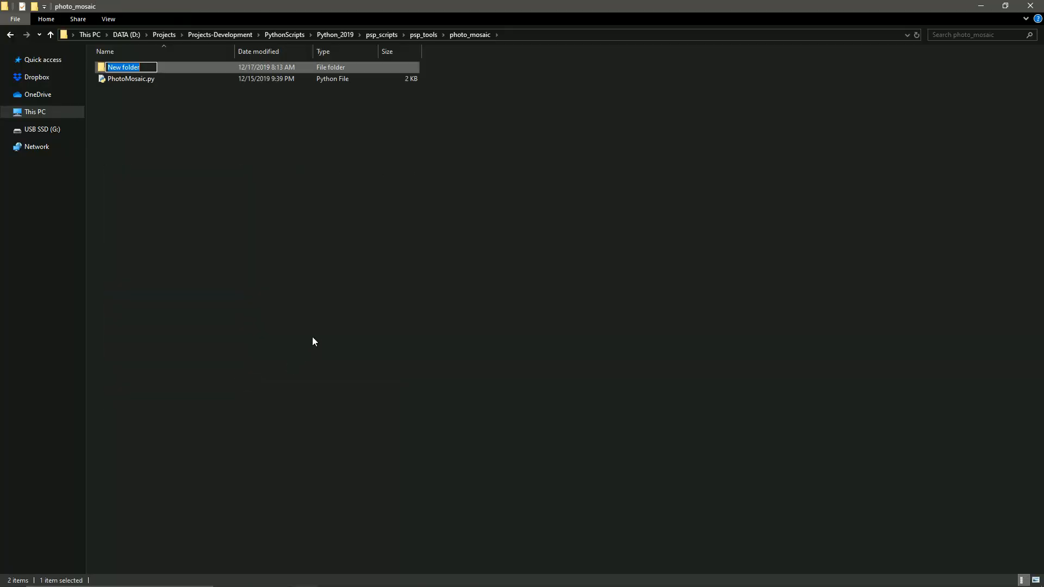
type("Input")
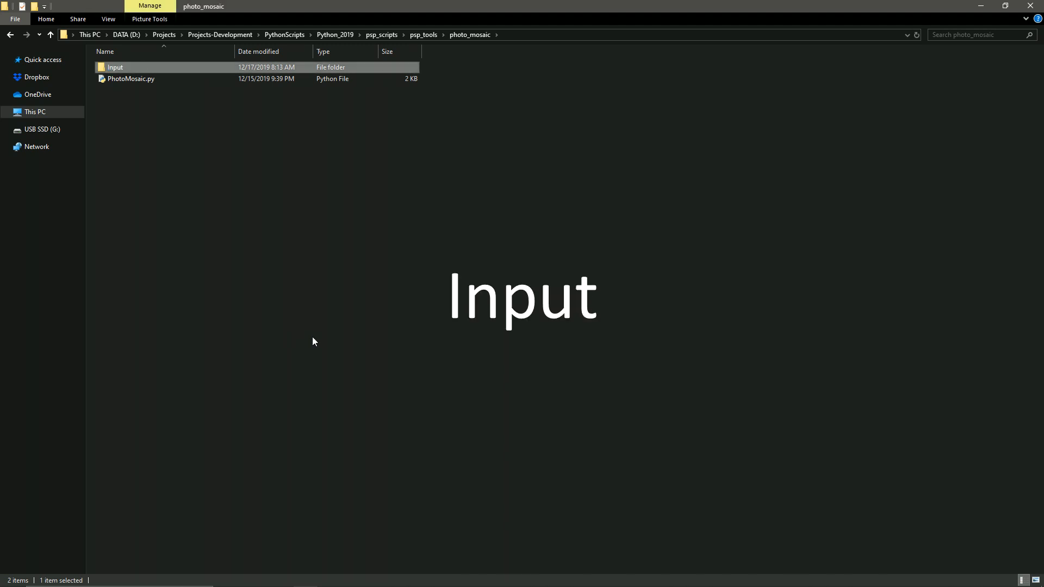
mouse_move(296, 248)
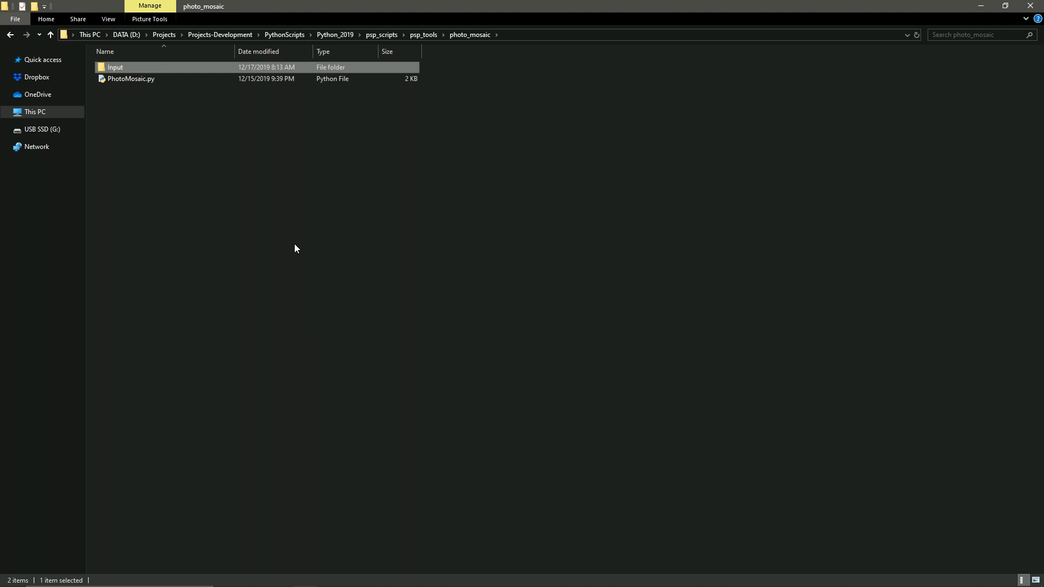
double_click(115, 66)
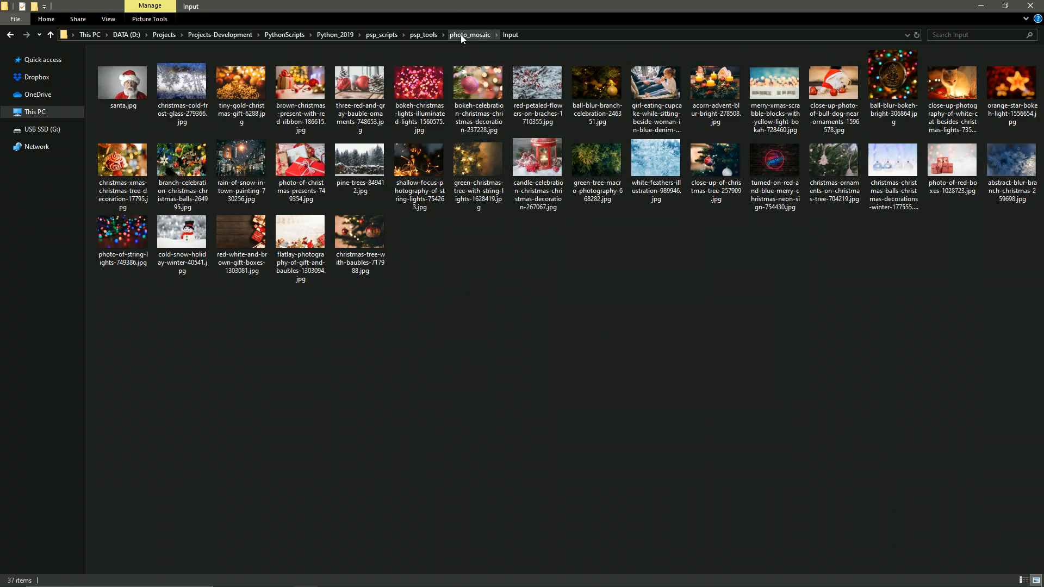
Return to the photo_mosaic folder using the address bar breadcrumb
left_click(469, 34)
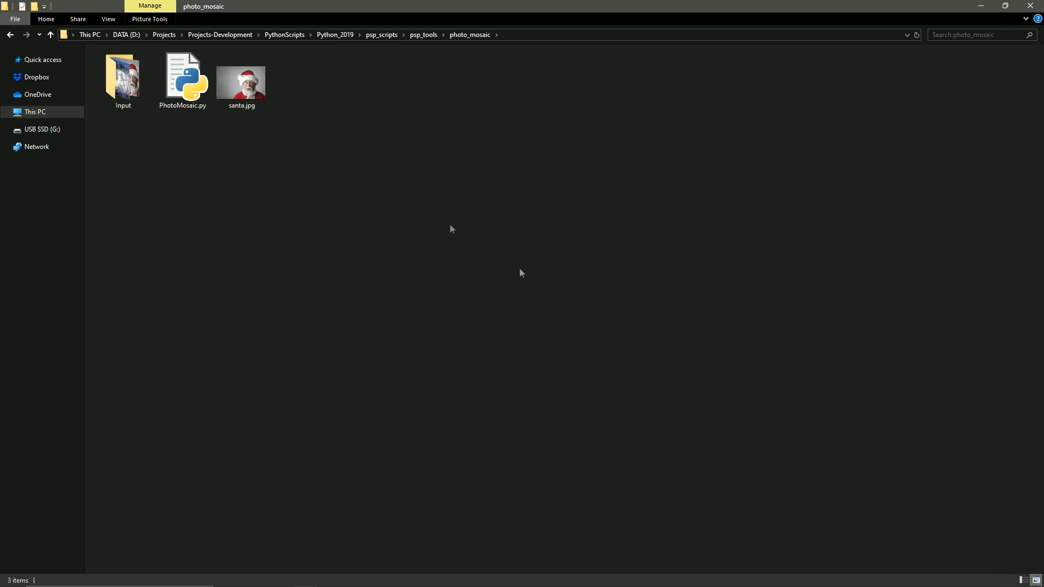
mouse_move(272, 233)
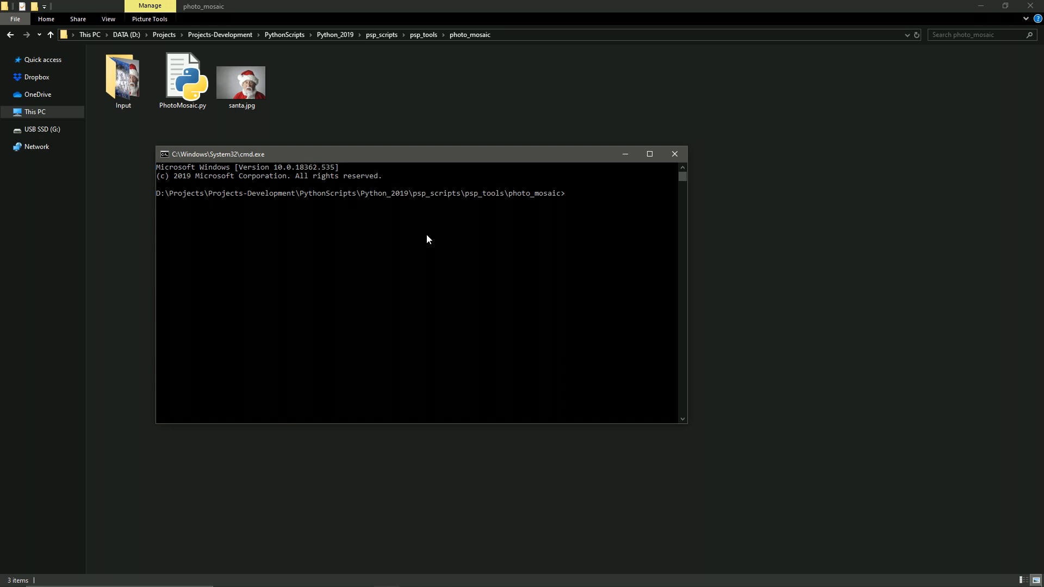
Run PhotoMosaic.py on santa.jpg with a mosaic width of 40 images
type("puython PhotoMosaic.py")
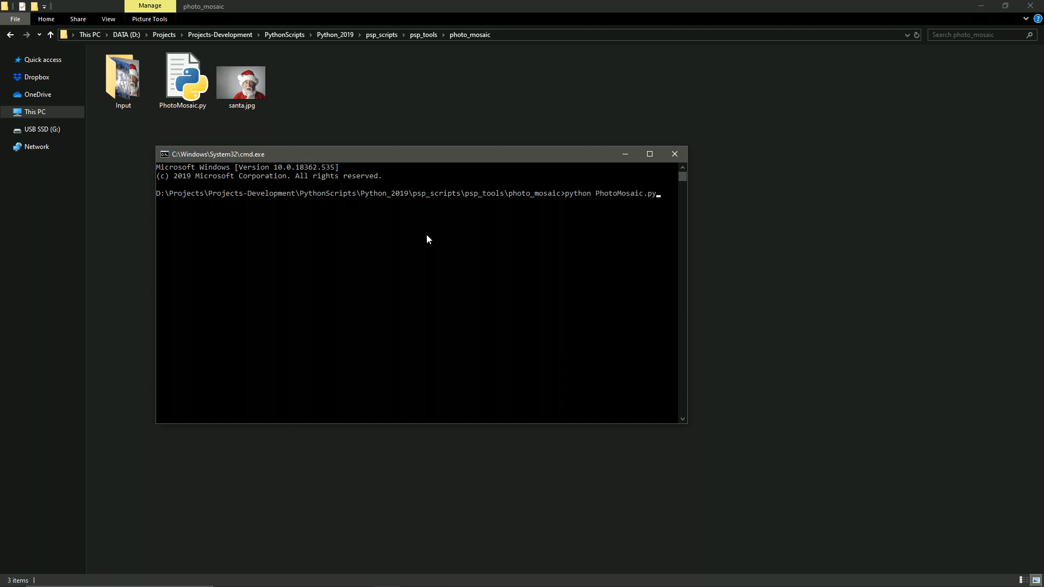
type("santa.jpg")
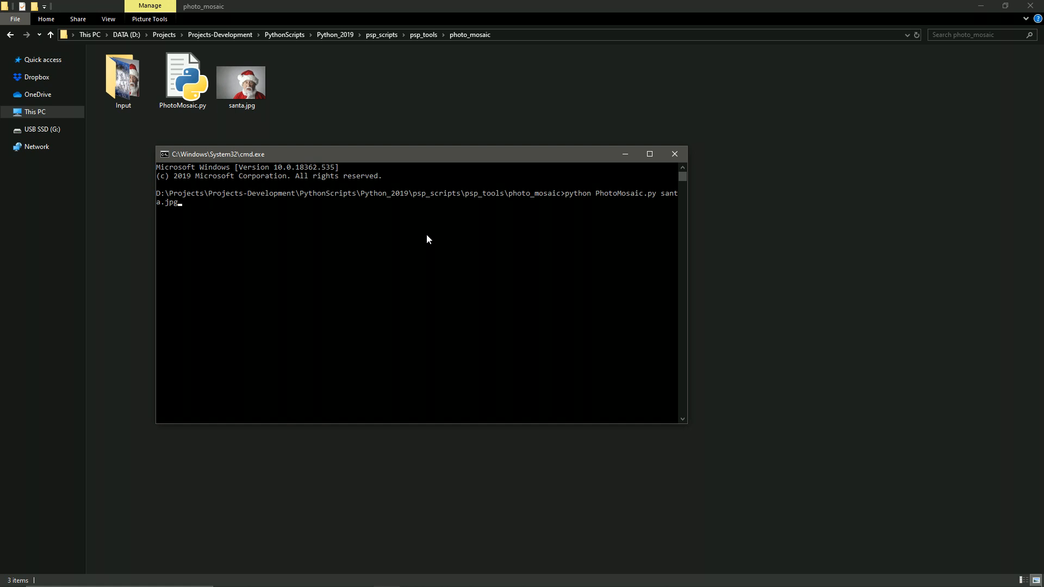
key("enter")
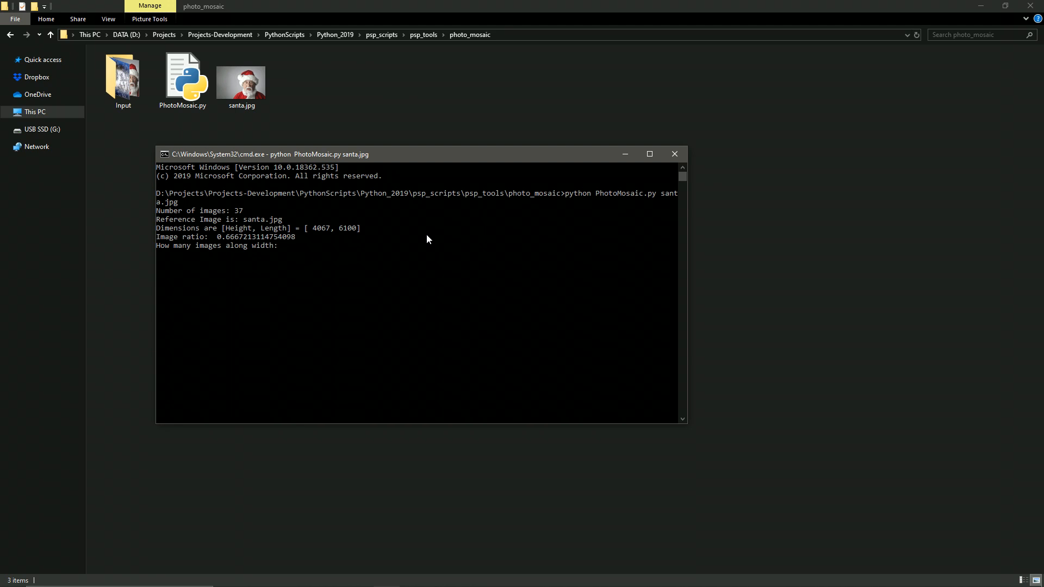
type("40")
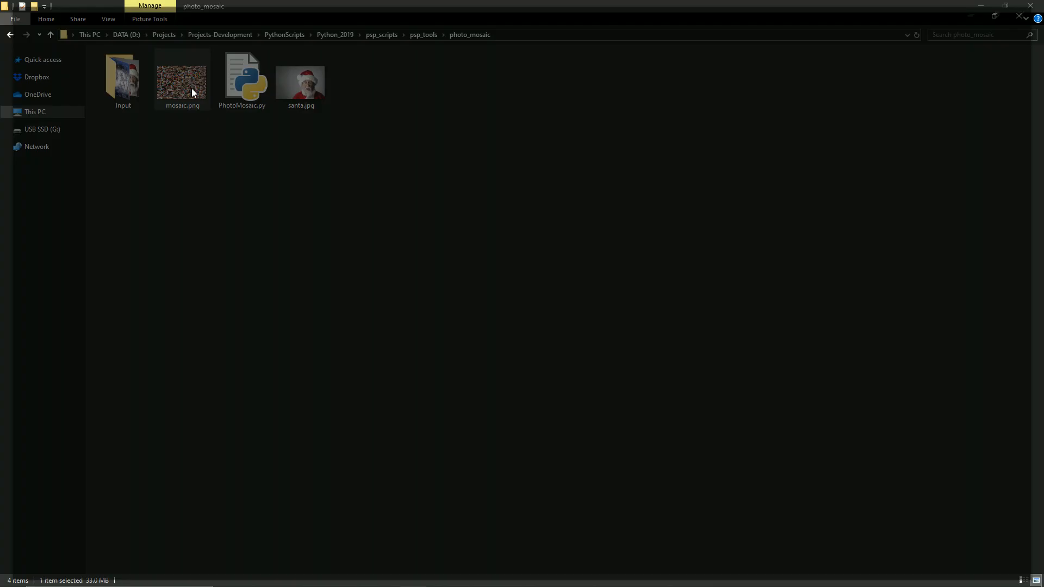
Open mosaic.png from File Explorer in PaintShop Pro
double_click(182, 76)
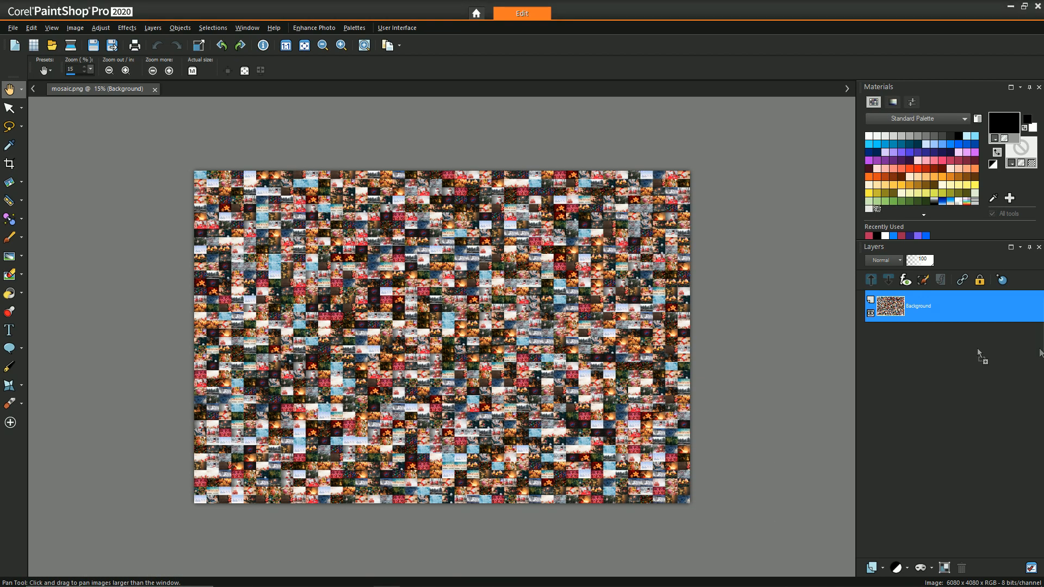
mouse_move(739, 310)
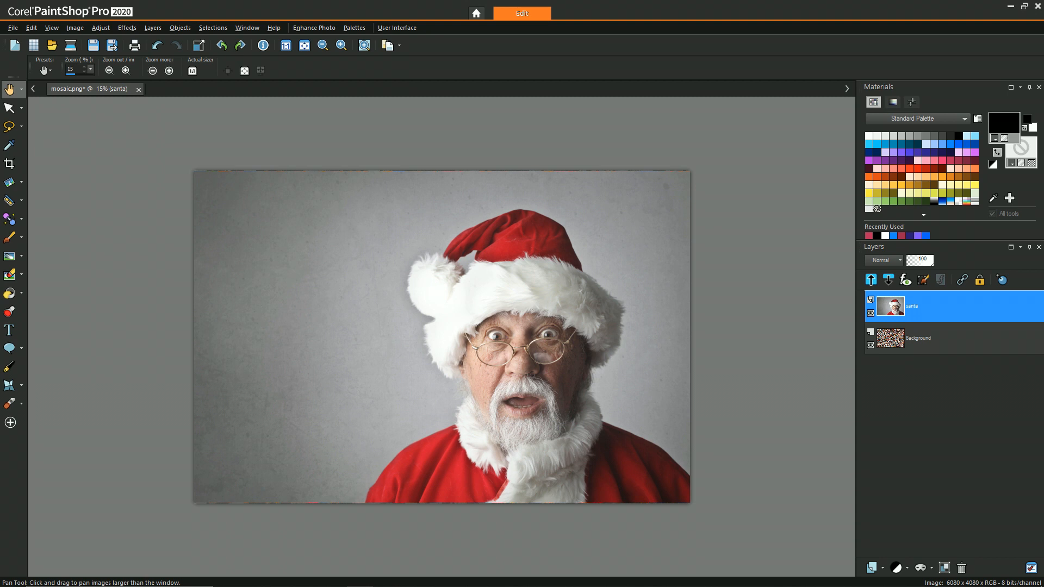
mouse_move(982, 349)
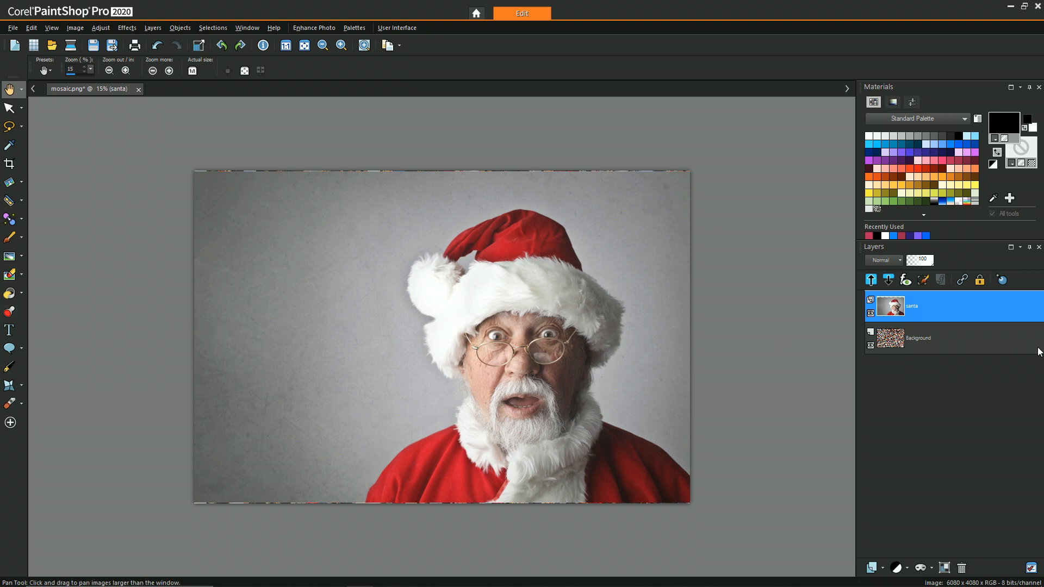
mouse_move(312, 338)
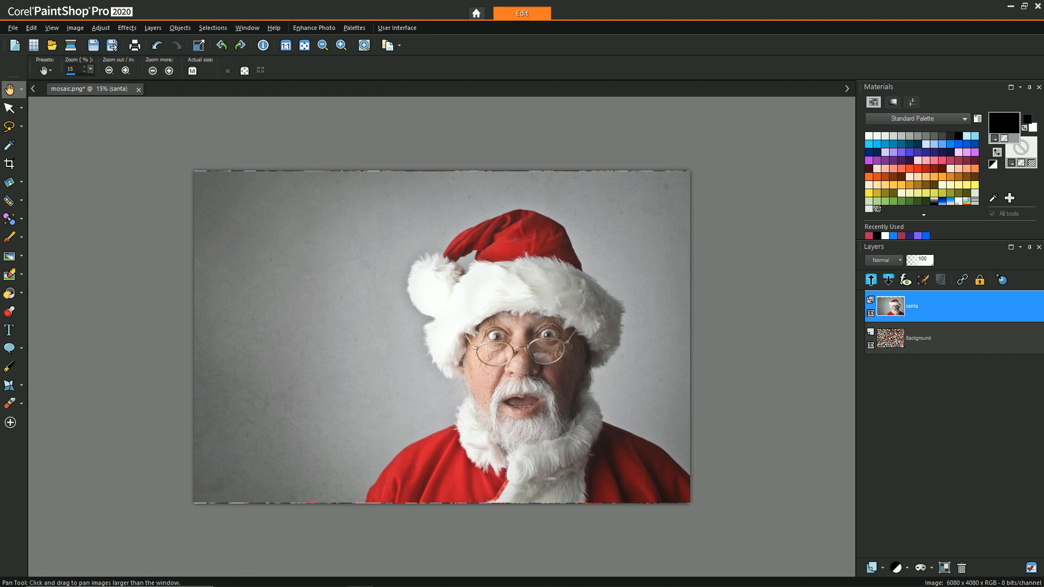
mouse_move(902, 262)
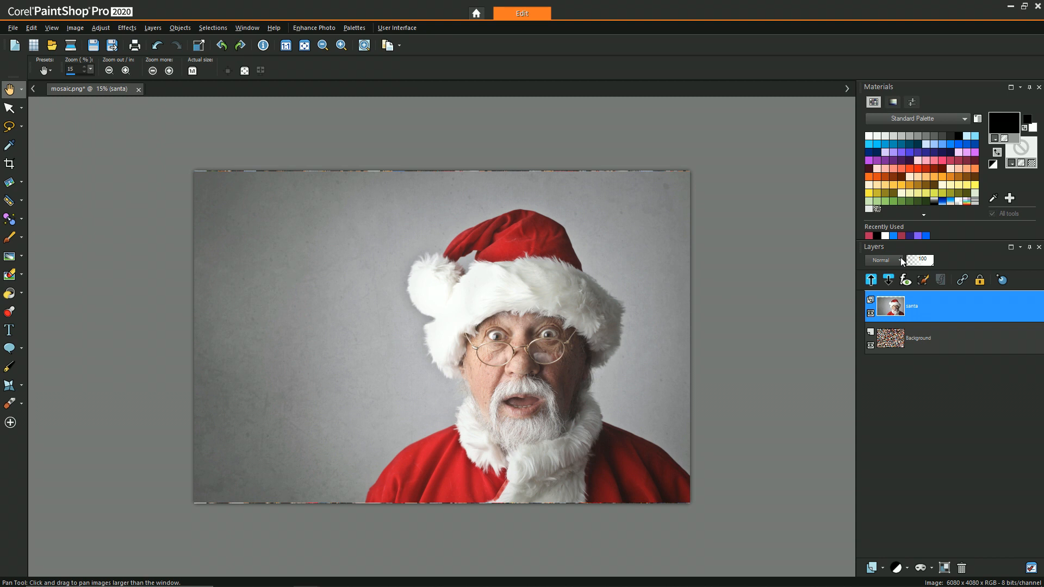
Blend the santa layer with Hard Light, then pick from the Blend Mode list again
left_click(881, 260)
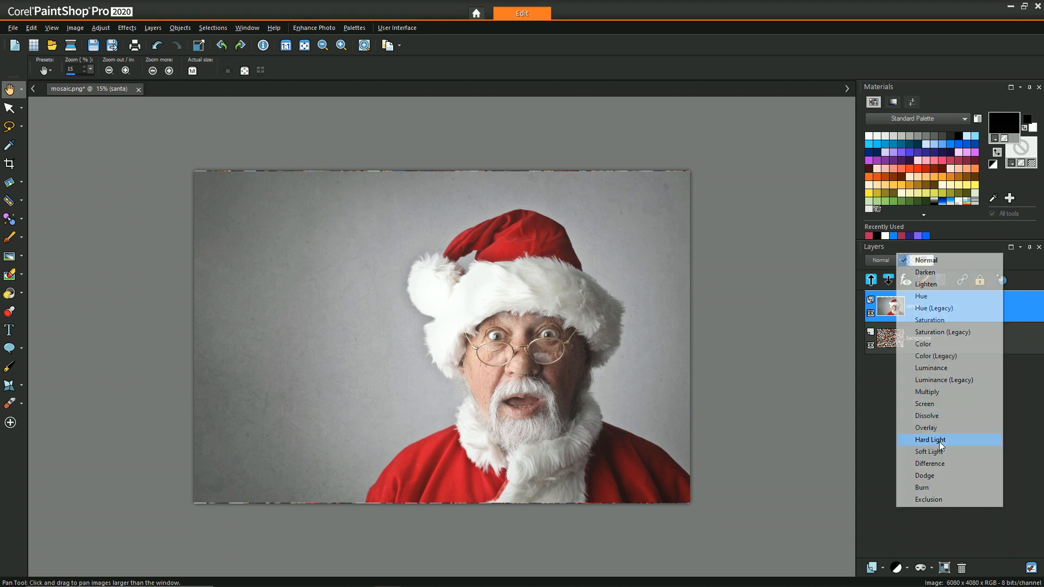
left_click(929, 439)
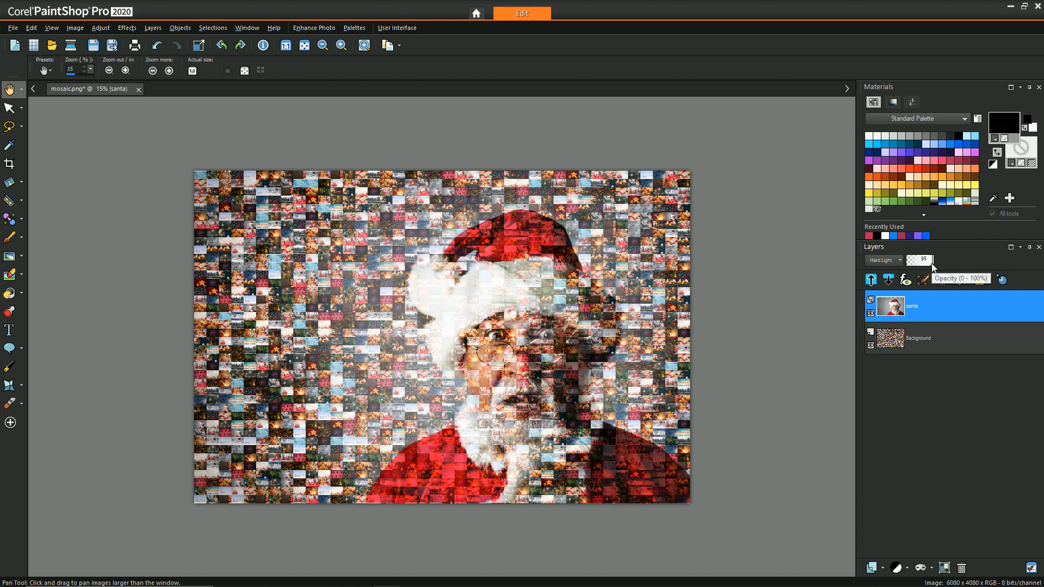
left_click(882, 261)
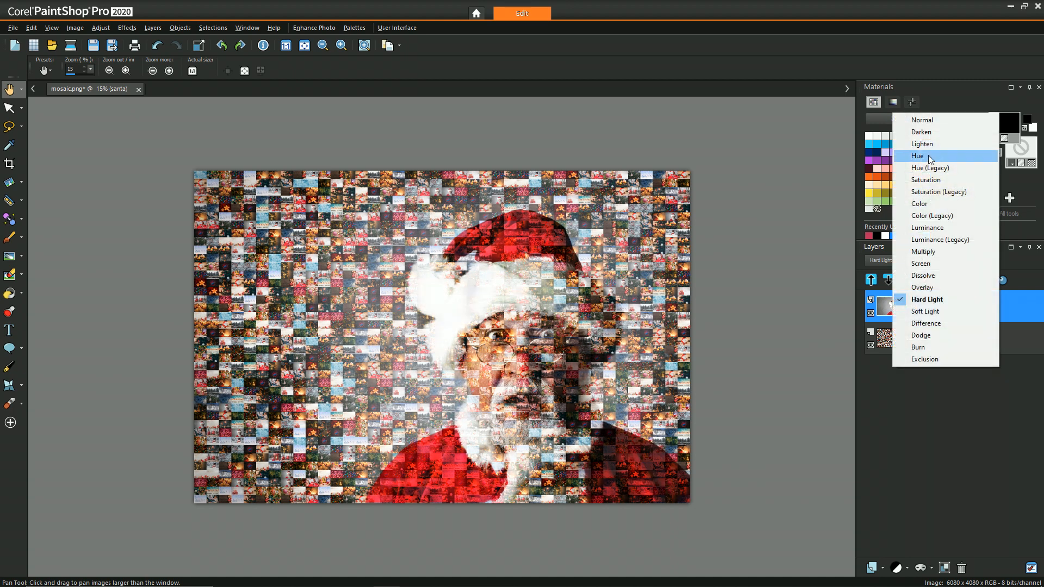
left_click(922, 120)
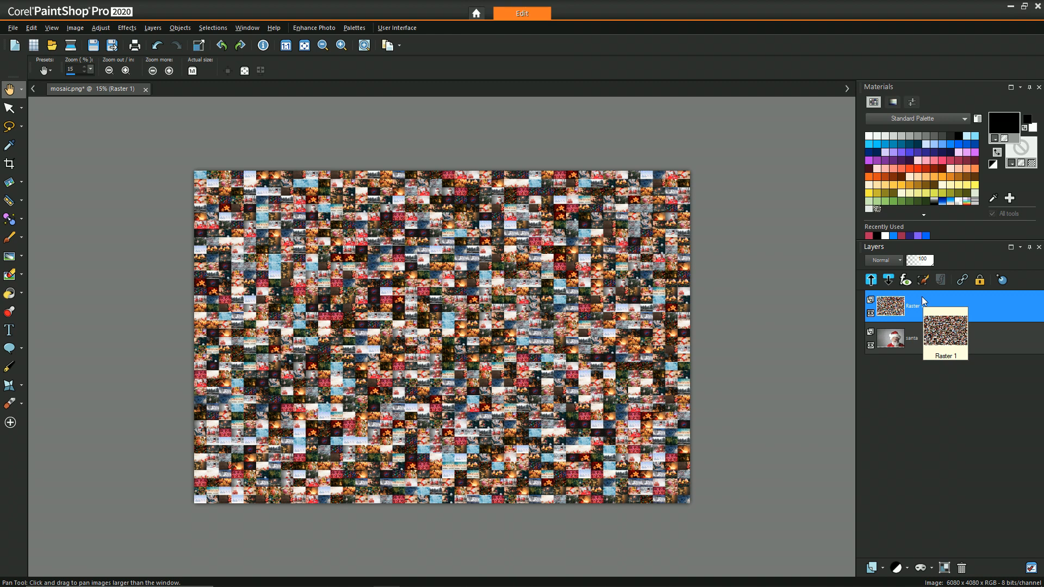
Blend the Raster 1 mosaic layer with Overlay and lower its opacity
left_click(882, 261)
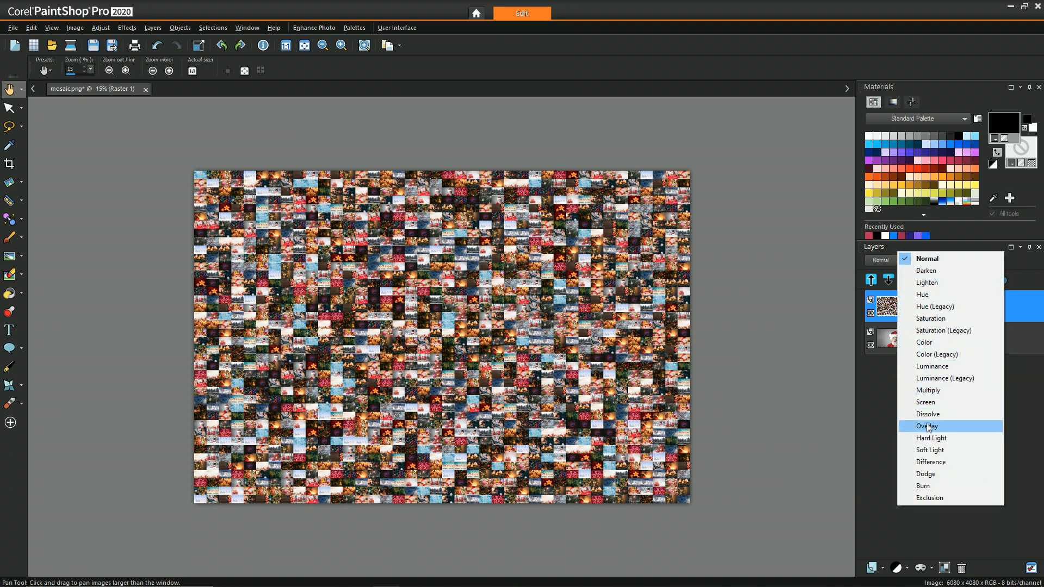
left_click(928, 427)
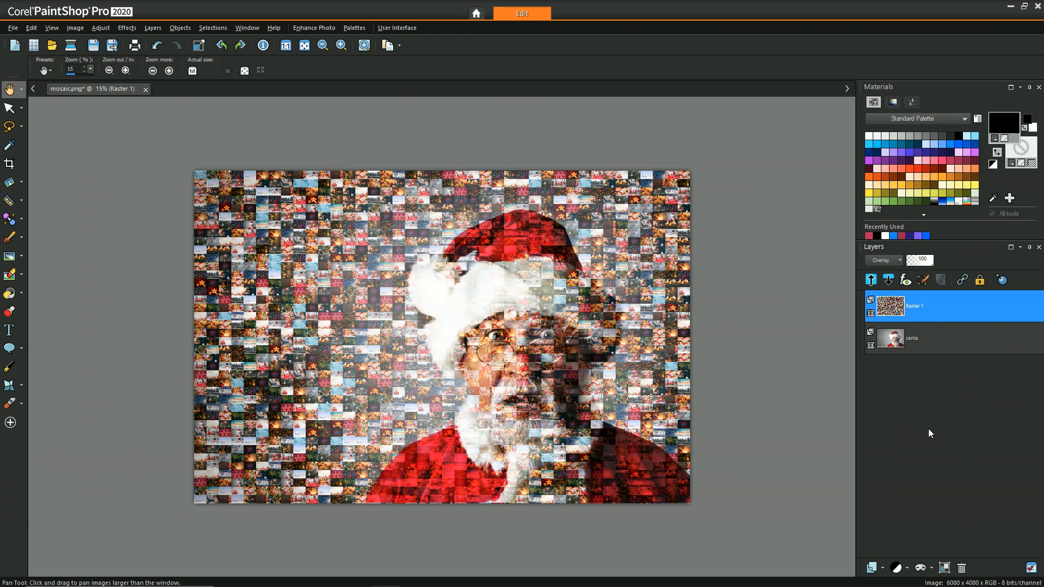
mouse_move(938, 405)
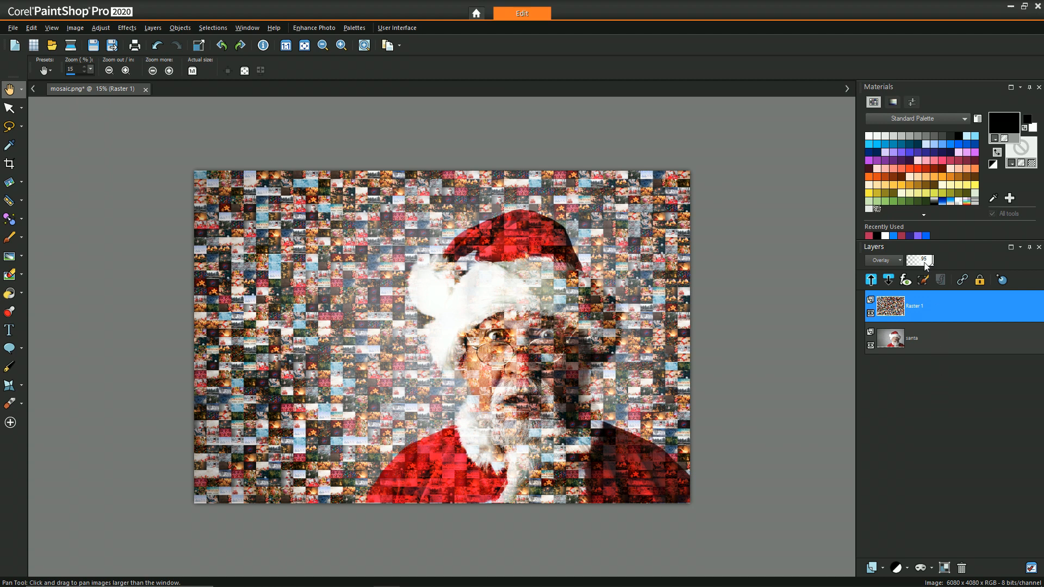
left_click_drag(919, 260, 915, 260)
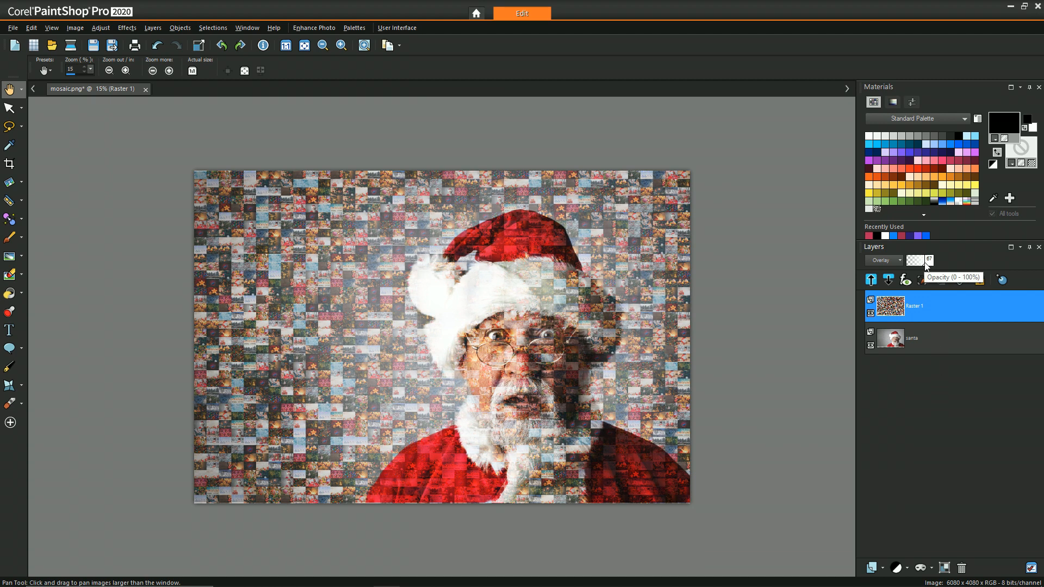
left_click(10, 163)
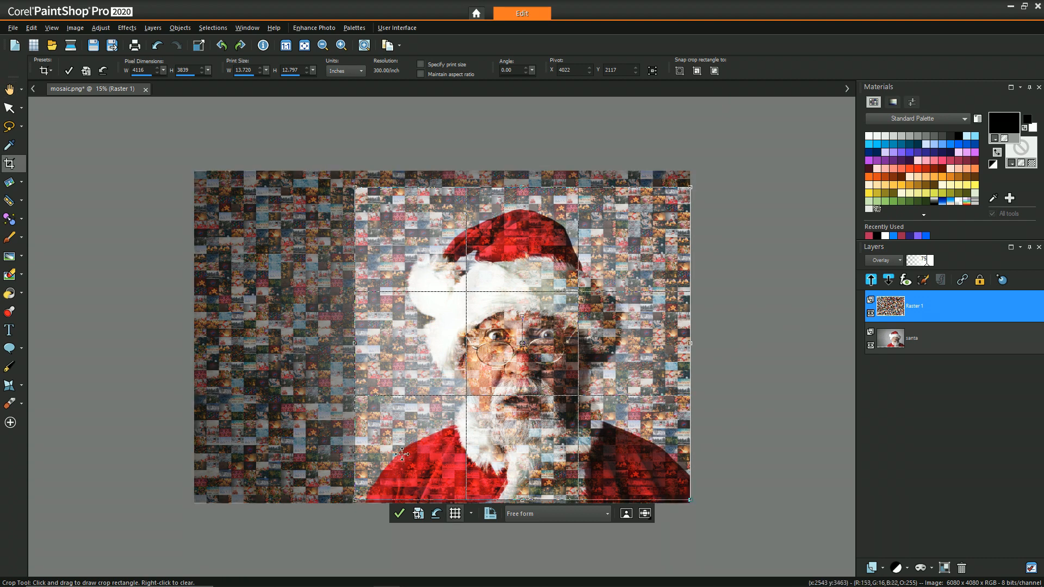
Apply a 4116 × 3839 crop framed around Santa's face
left_click(398, 513)
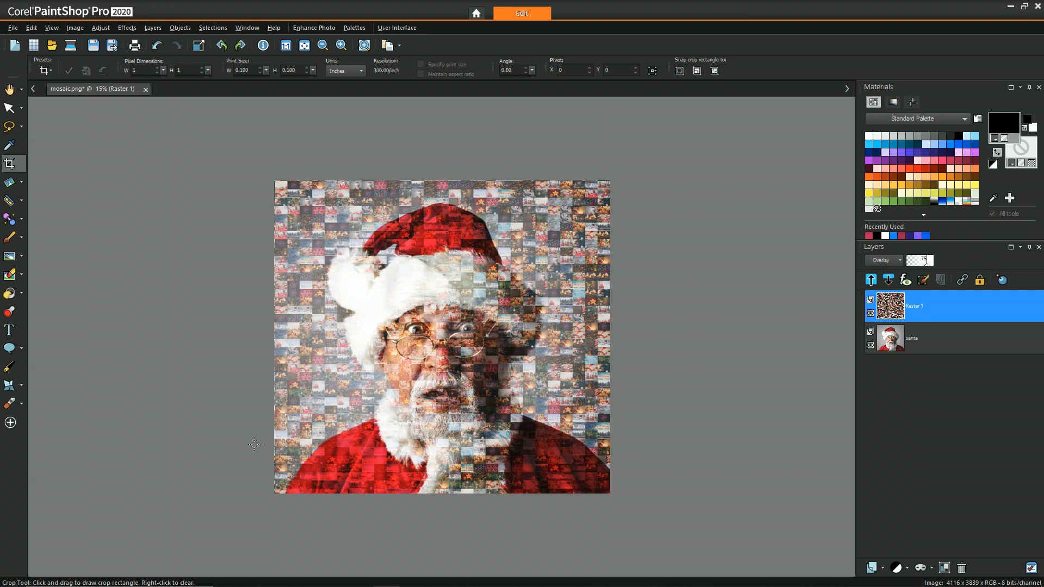
mouse_move(533, 340)
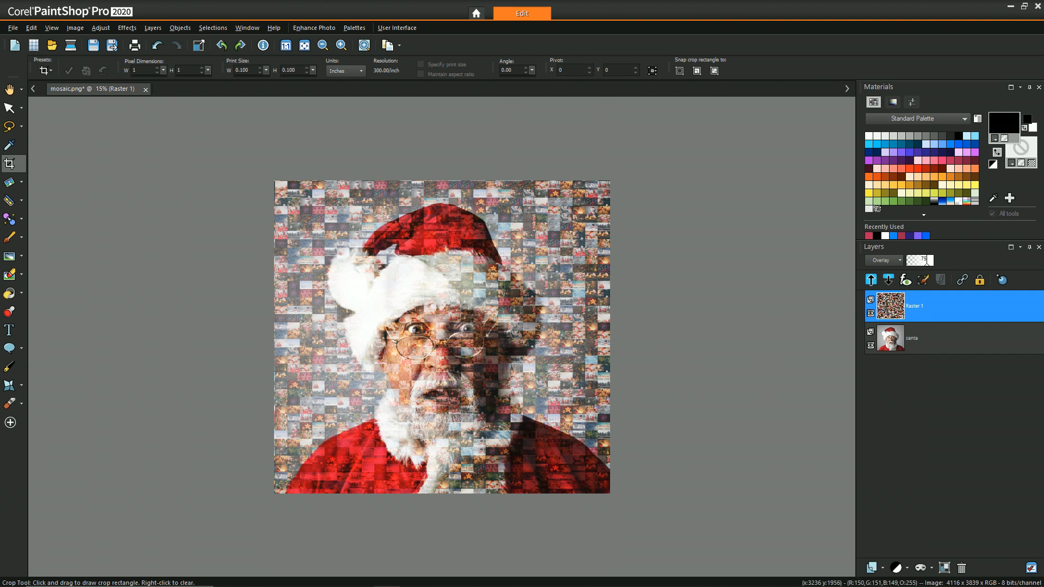
mouse_move(18, 444)
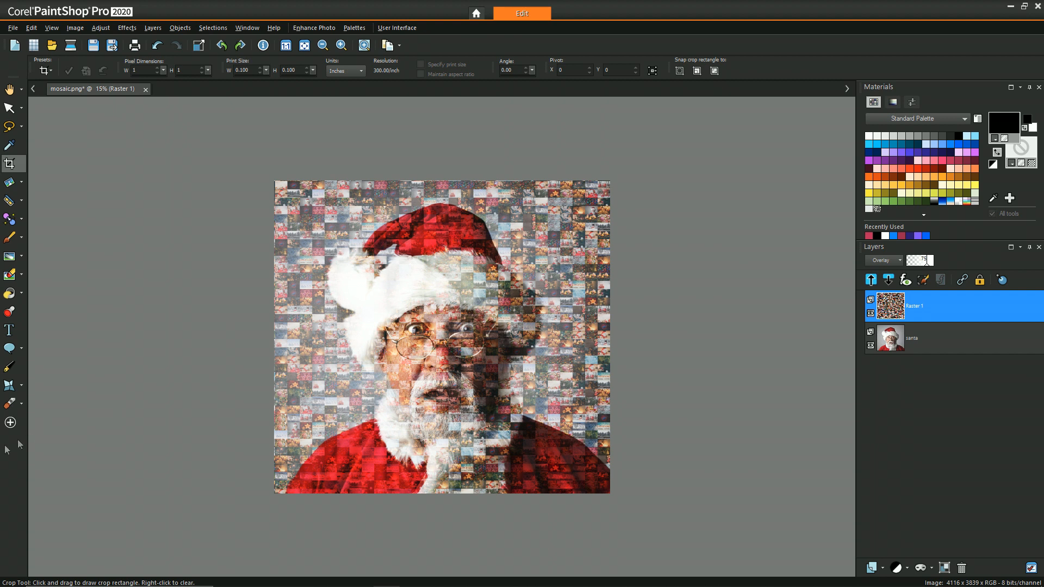
mouse_move(7, 450)
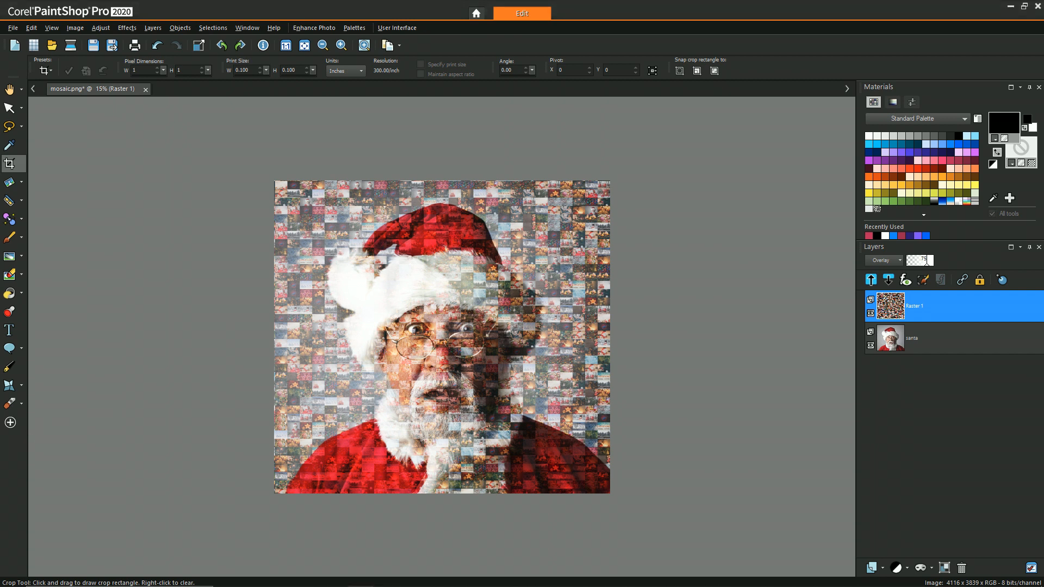
mouse_move(894, 17)
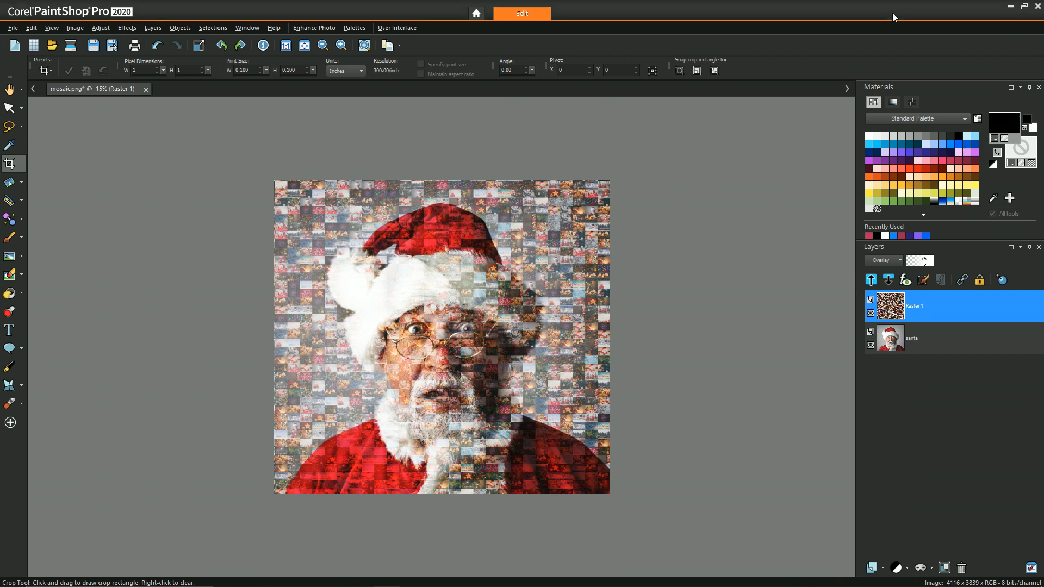